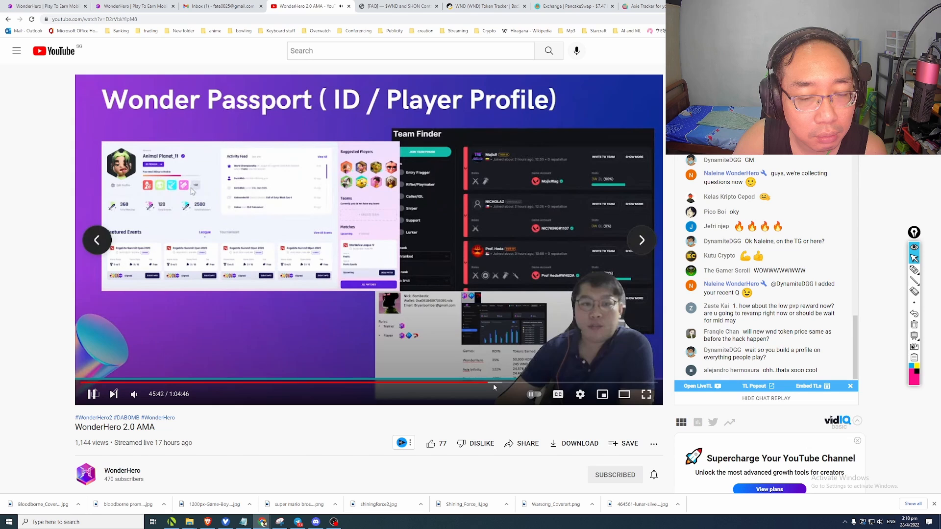
mouse_move(492, 382)
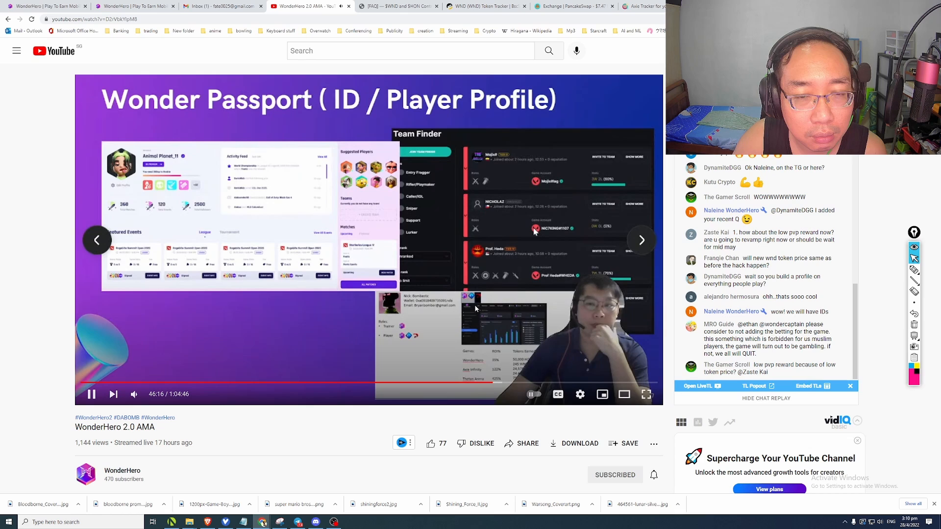
Pause the WonderHero 2.0 AMA replay on the Wonder Passport player-profile slide
left_click(91, 394)
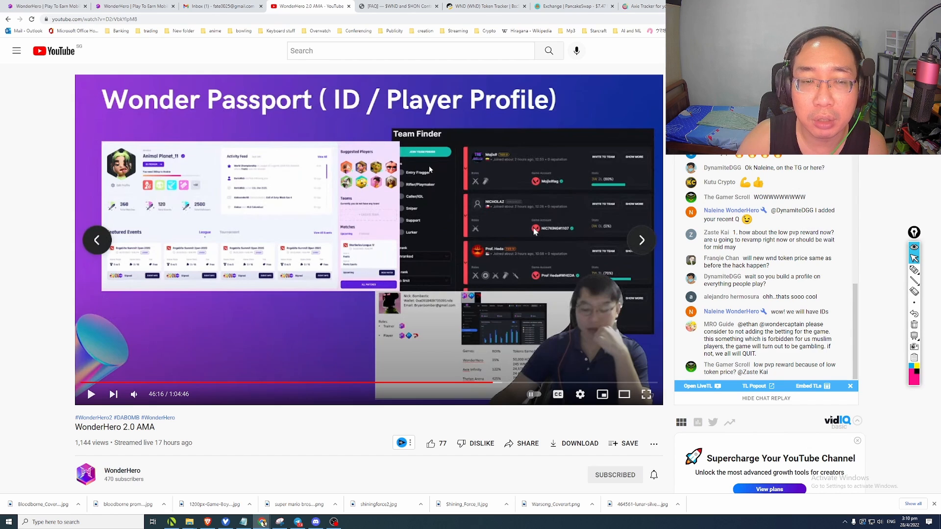
mouse_move(437, 167)
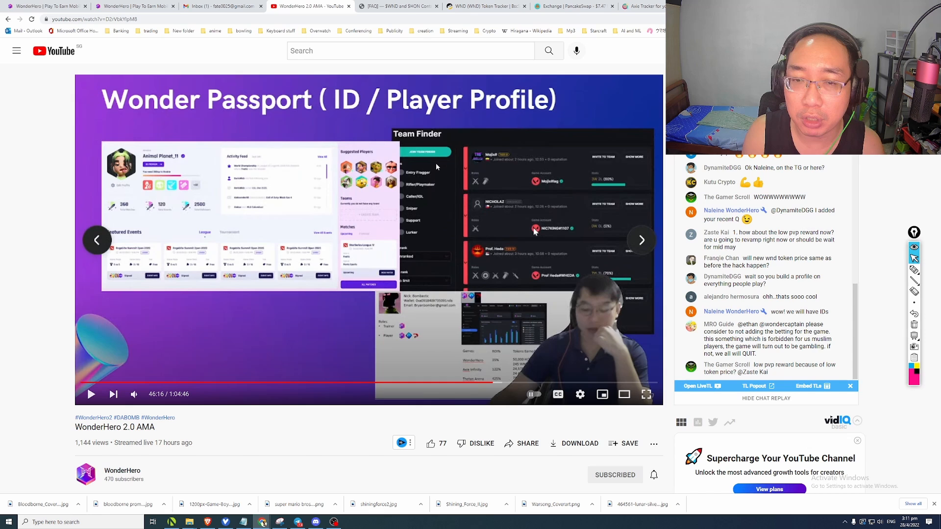
mouse_move(794, 440)
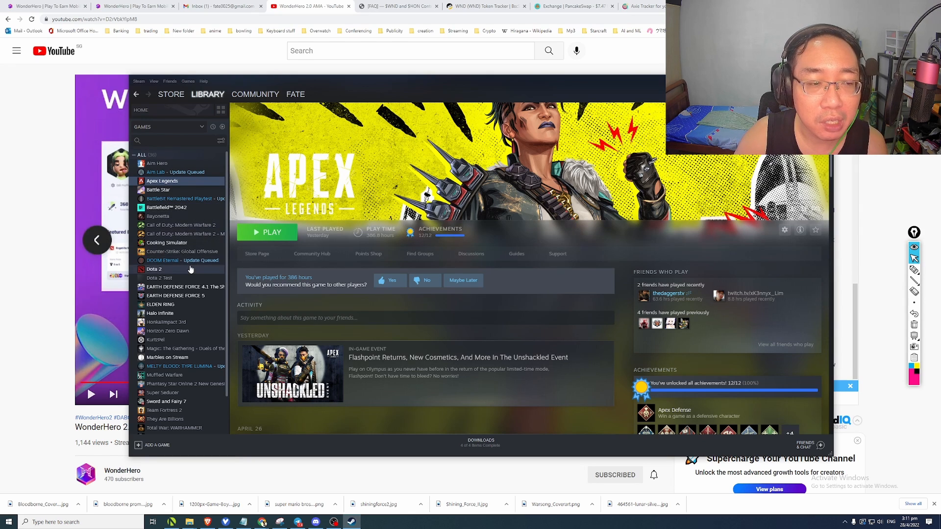
Show Dota 2 in the Steam library, visit the store front, then minimize Steam
left_click(154, 269)
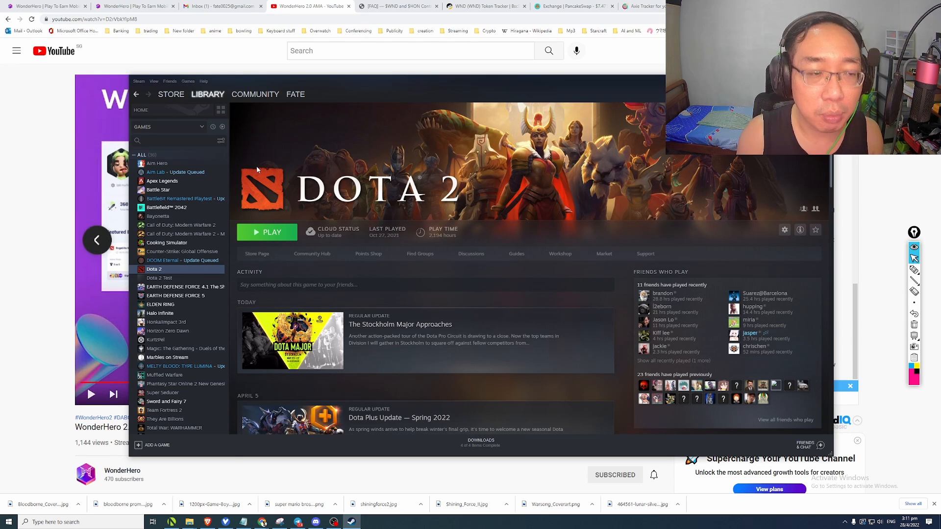
left_click(171, 94)
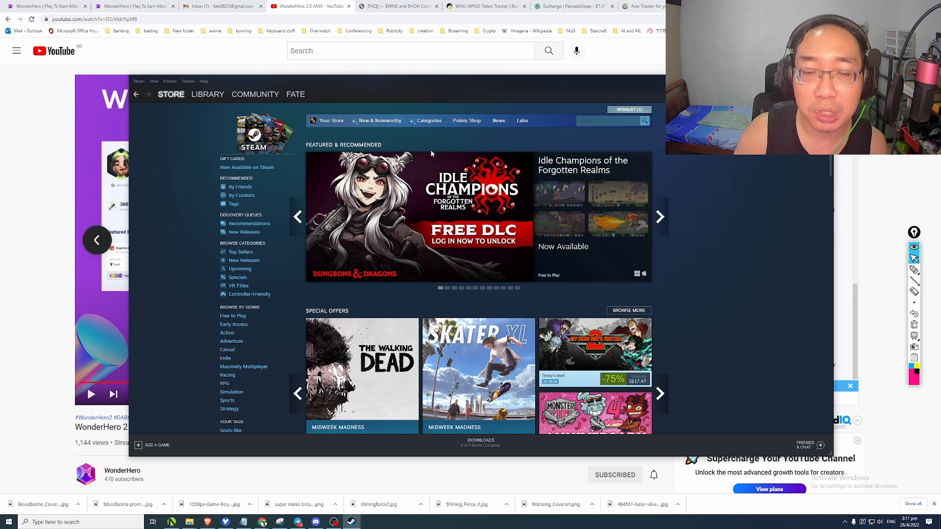
mouse_move(435, 157)
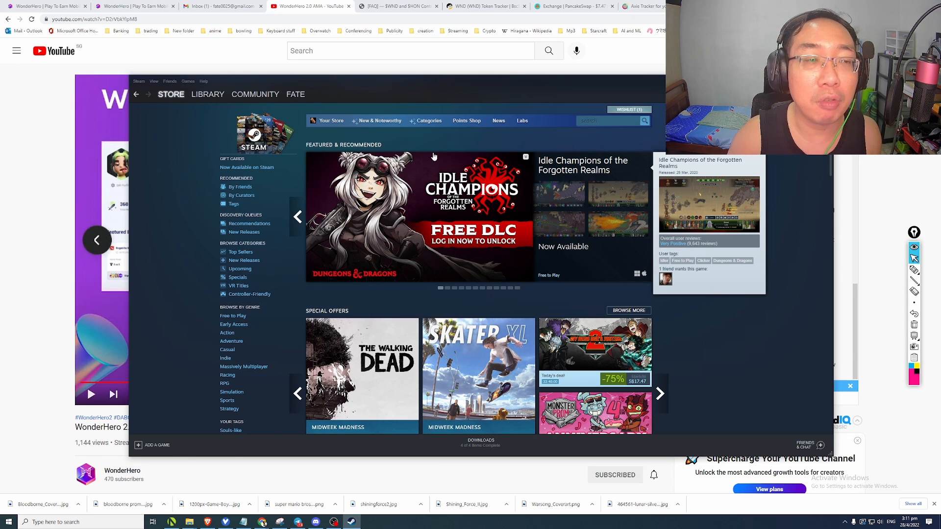
left_click(208, 94)
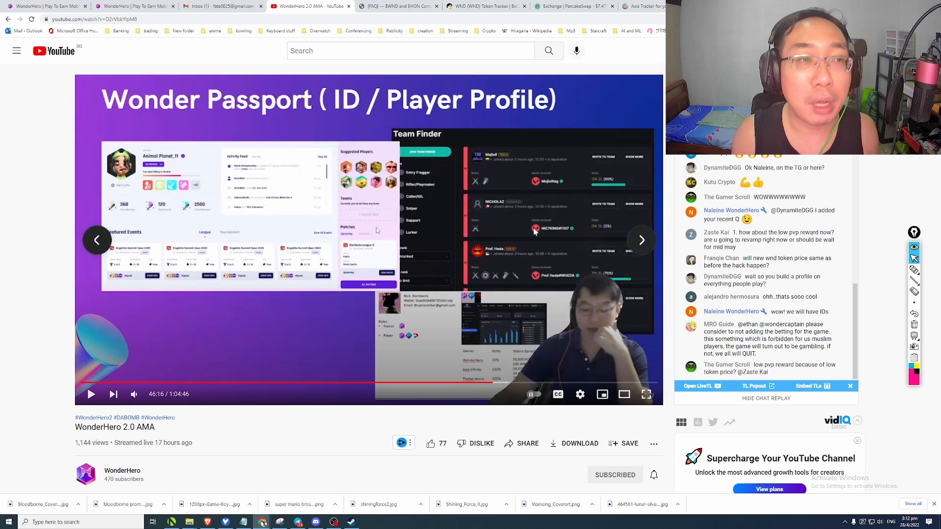
left_click(223, 6)
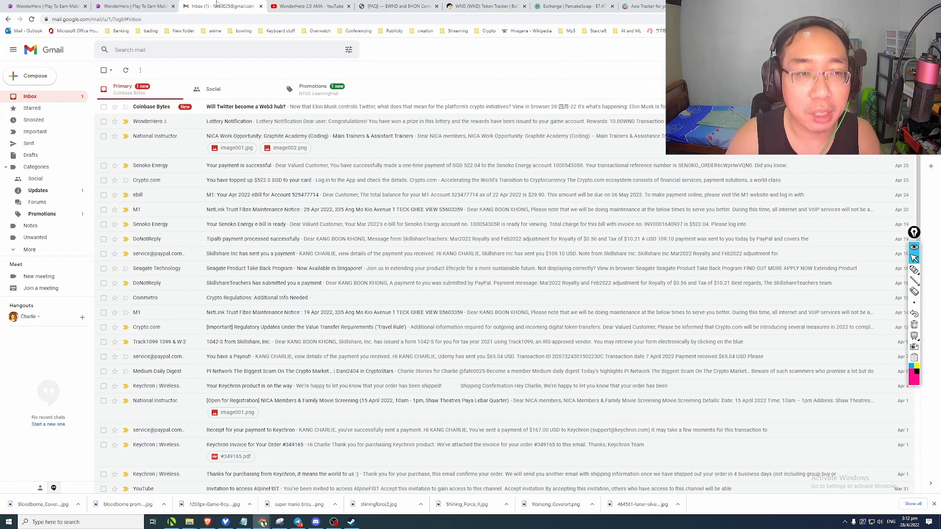
left_click(309, 6)
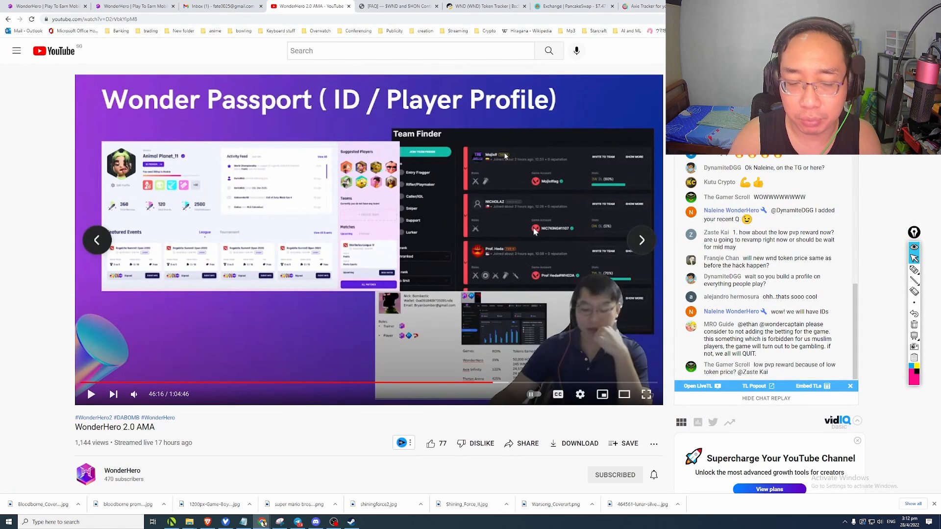
mouse_move(401, 384)
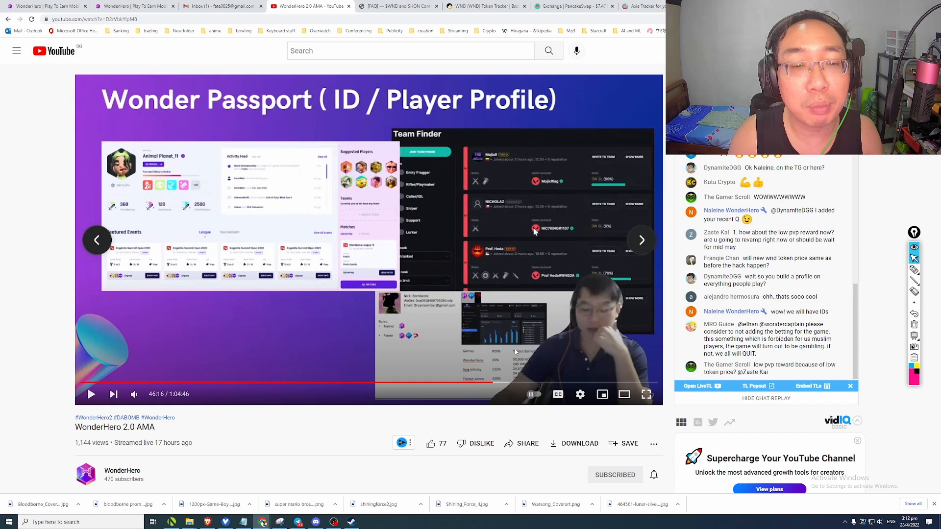
mouse_move(150, 297)
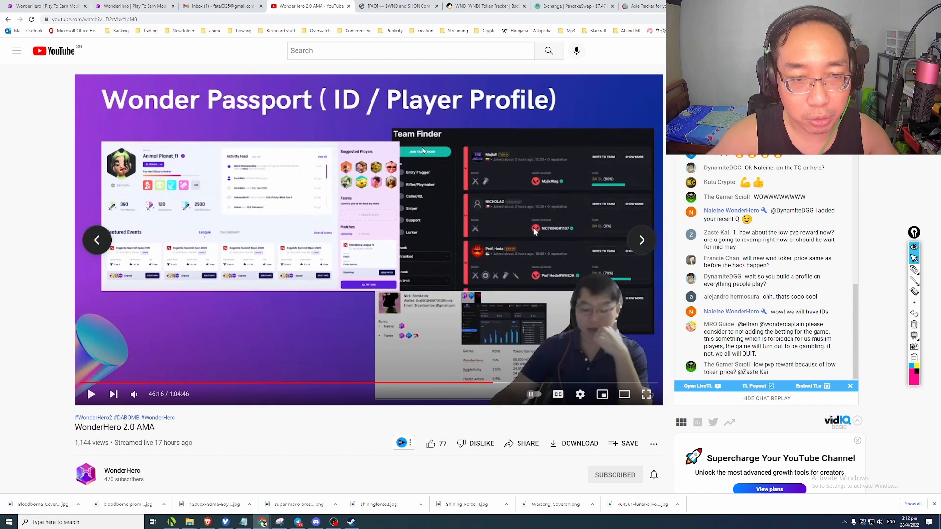
mouse_move(430, 160)
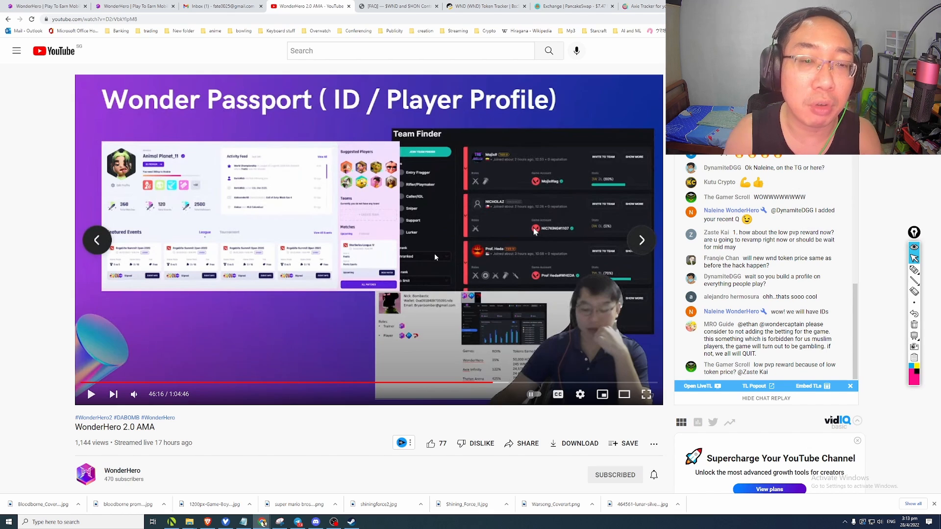
mouse_move(417, 222)
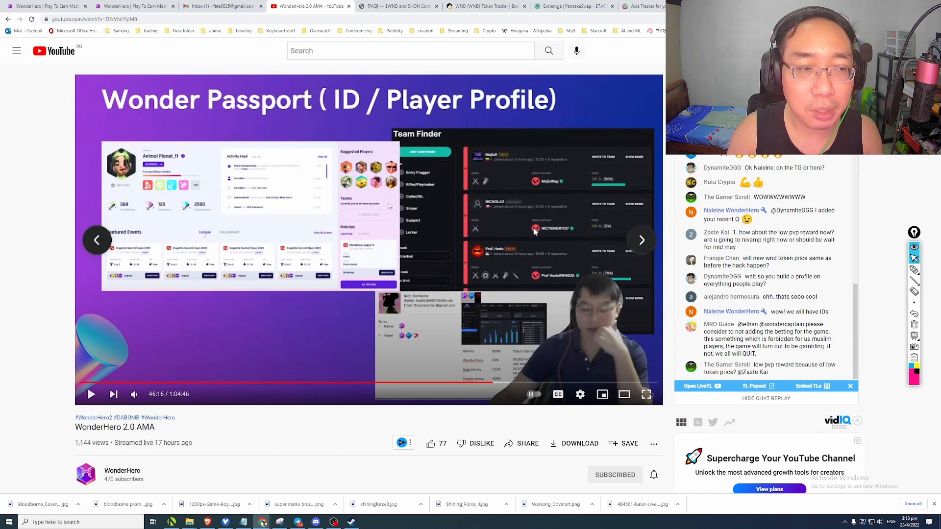
mouse_move(179, 164)
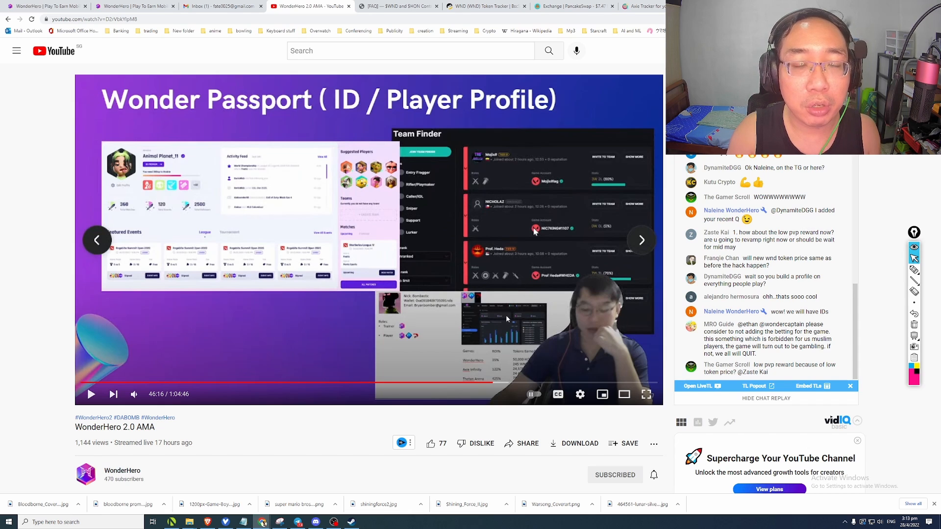
mouse_move(516, 279)
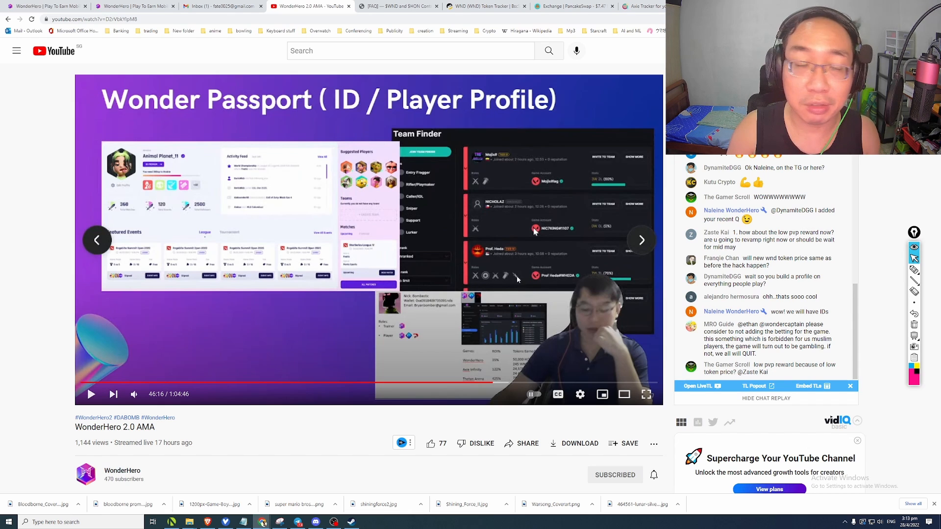